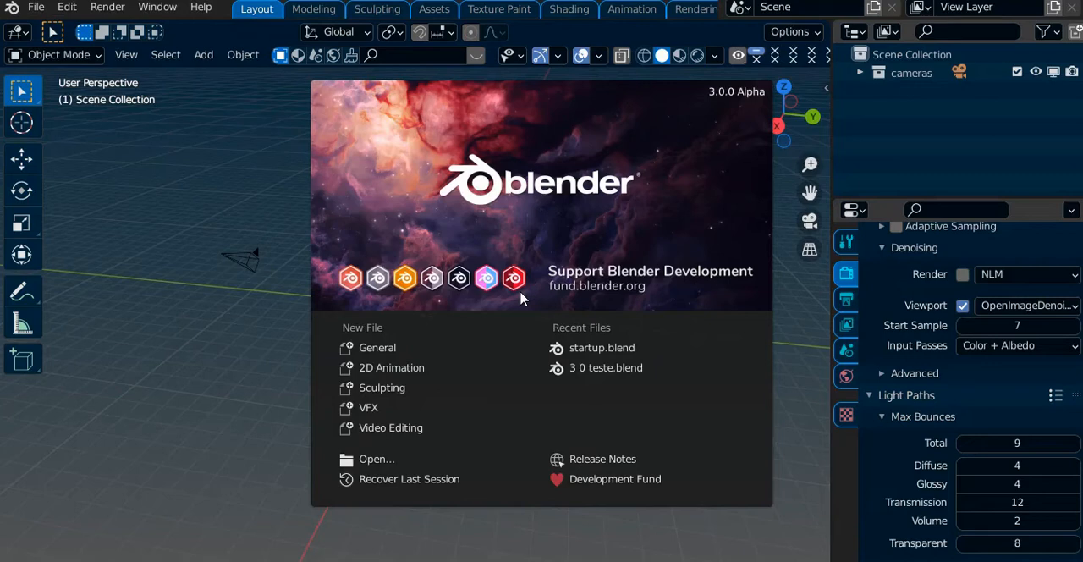
mouse_move(548, 260)
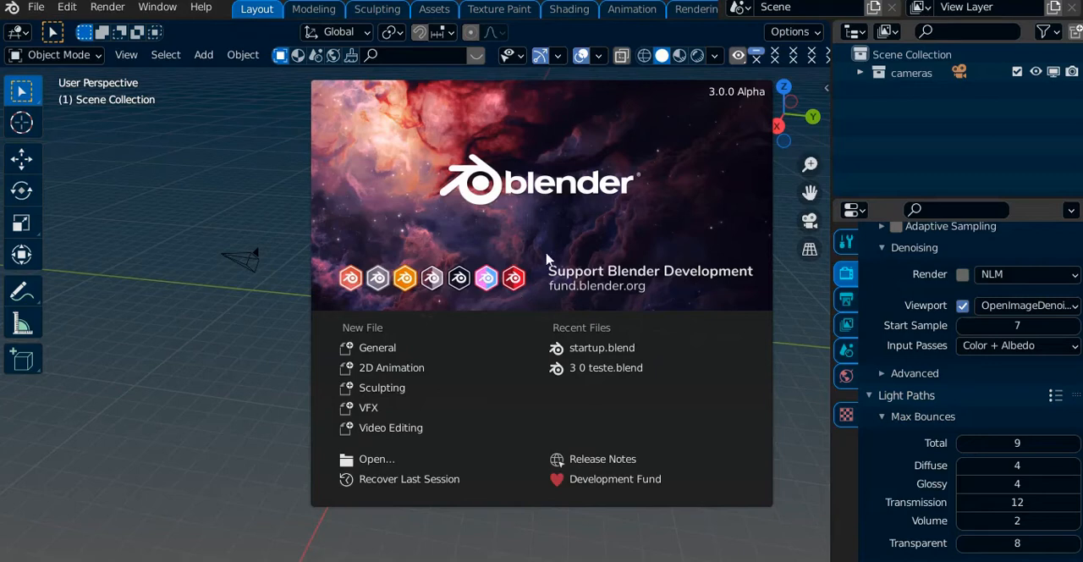
mouse_move(435, 311)
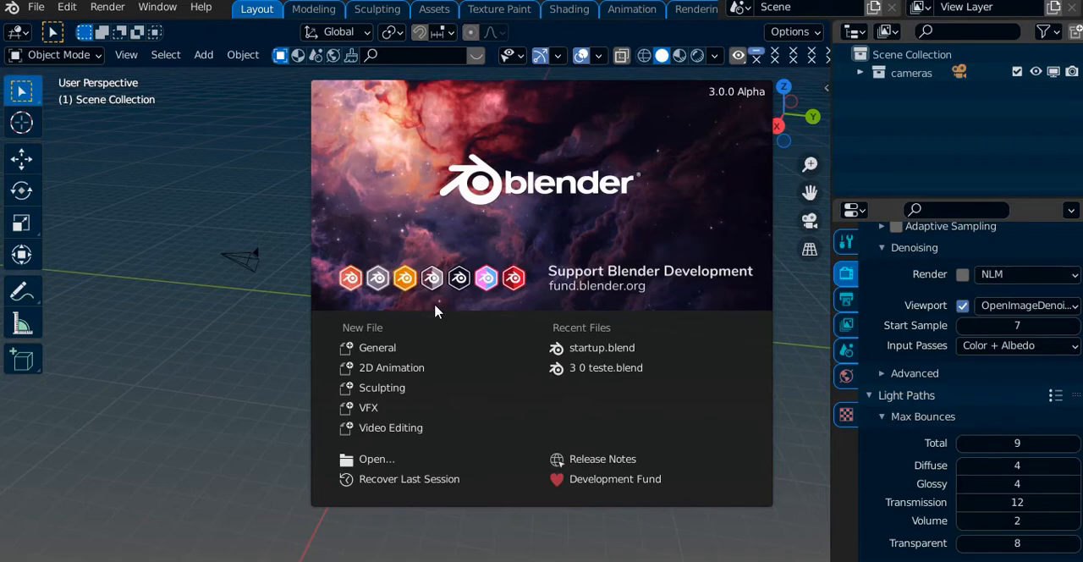
mouse_move(249, 229)
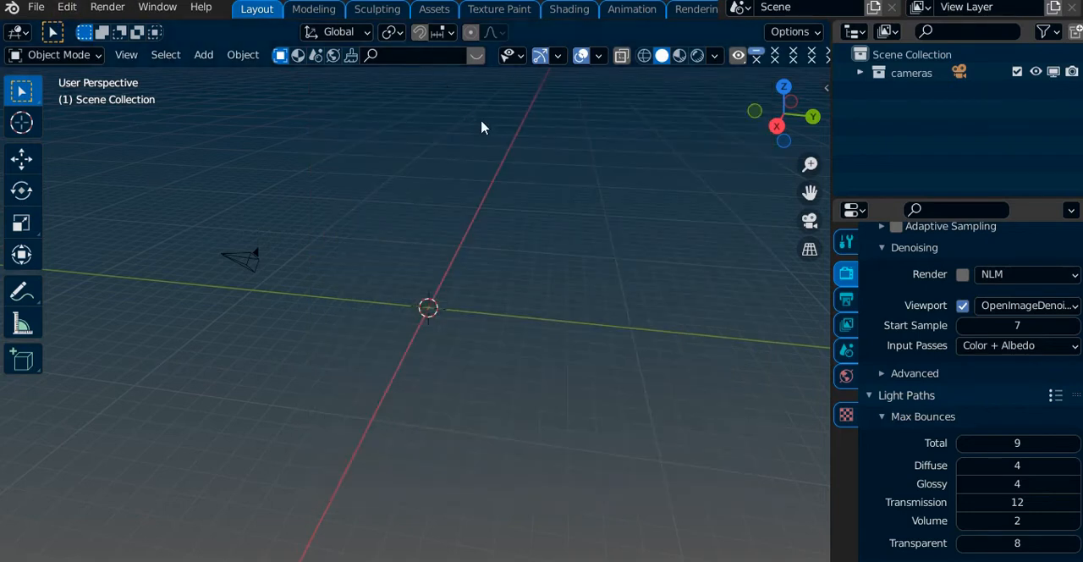
left_click_drag(485, 127, 451, 283)
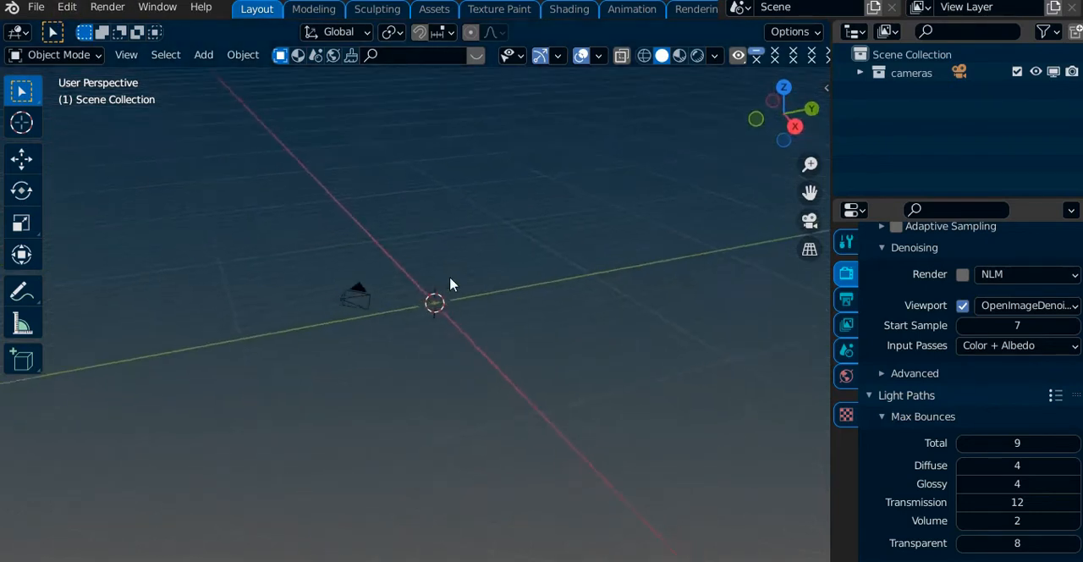
left_click_drag(448, 284, 428, 309)
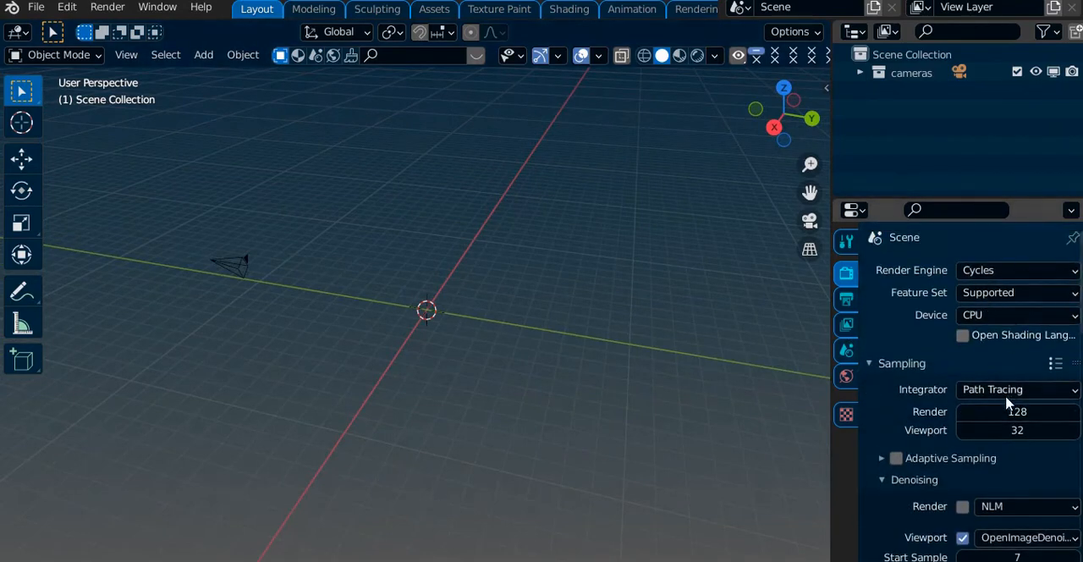
scroll("down", 3)
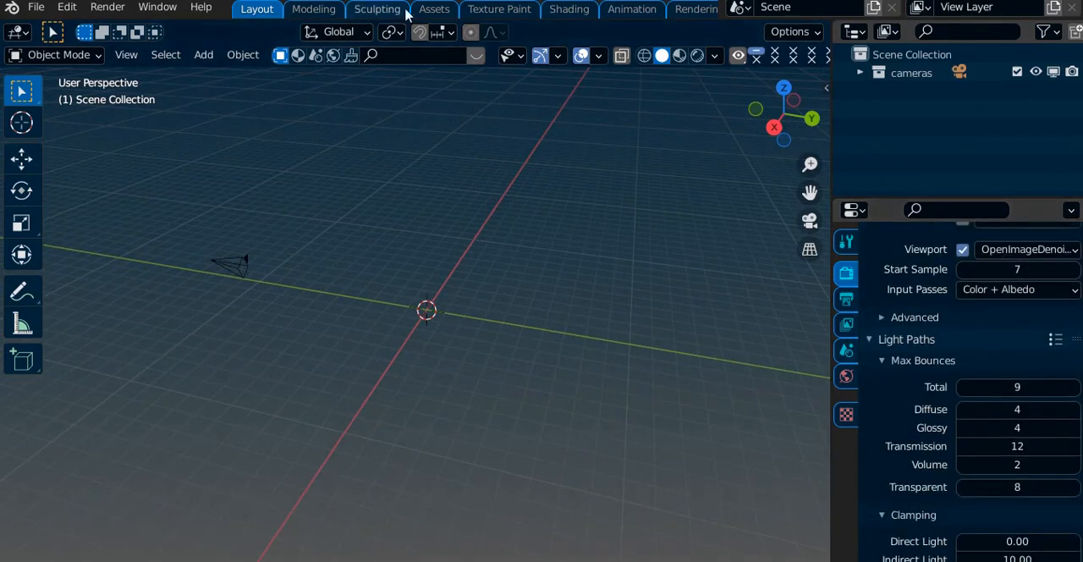
left_click(434, 9)
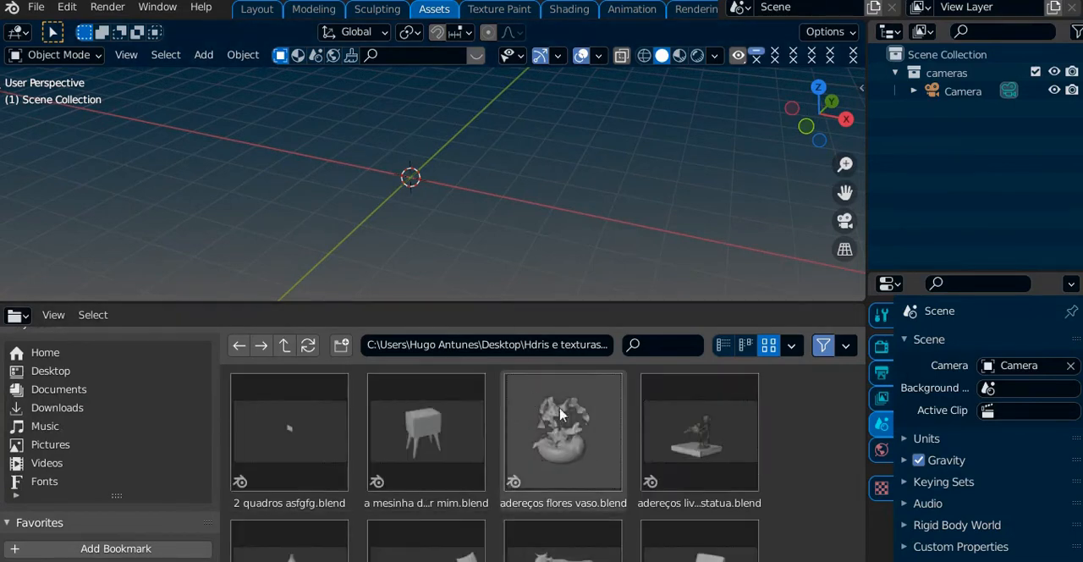
right_click(562, 429)
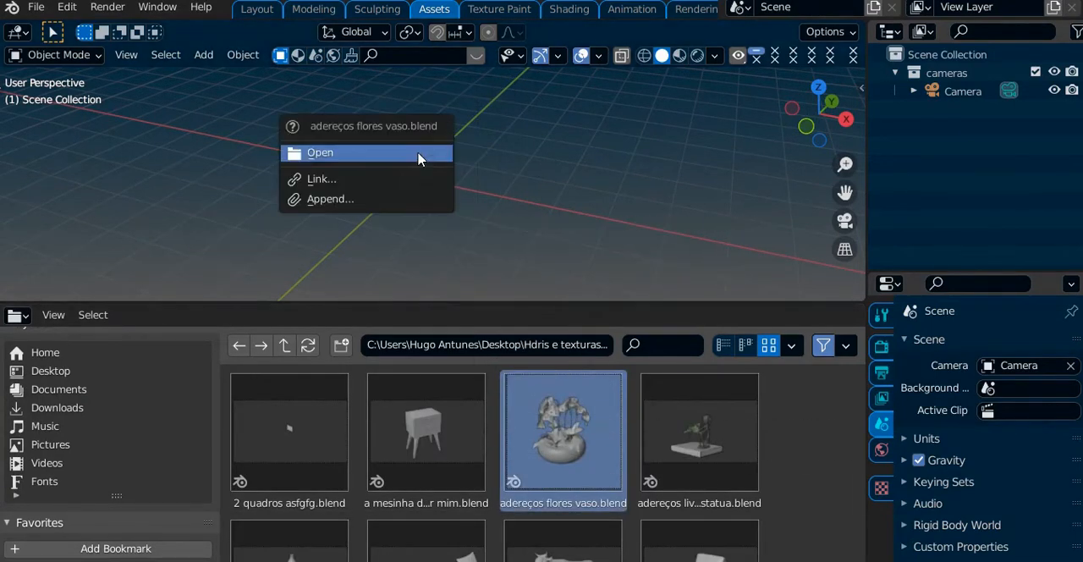
left_click(330, 198)
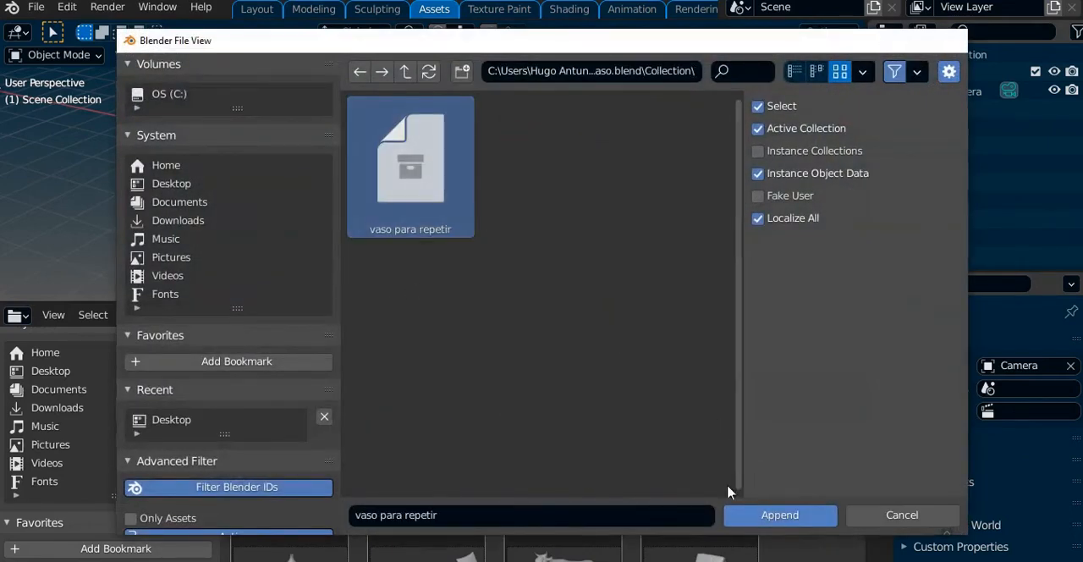
left_click(779, 514)
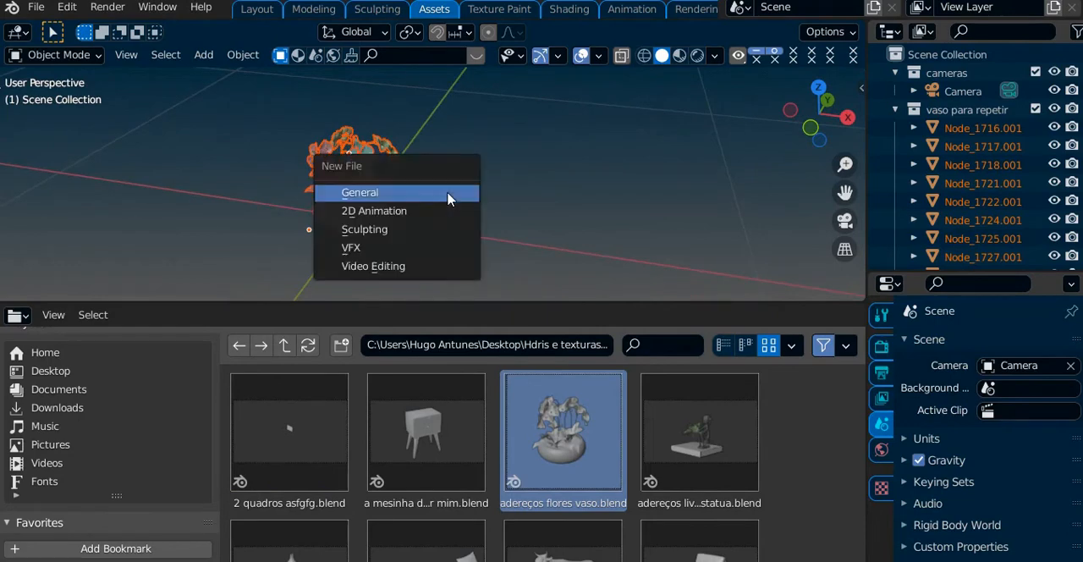
left_click(359, 193)
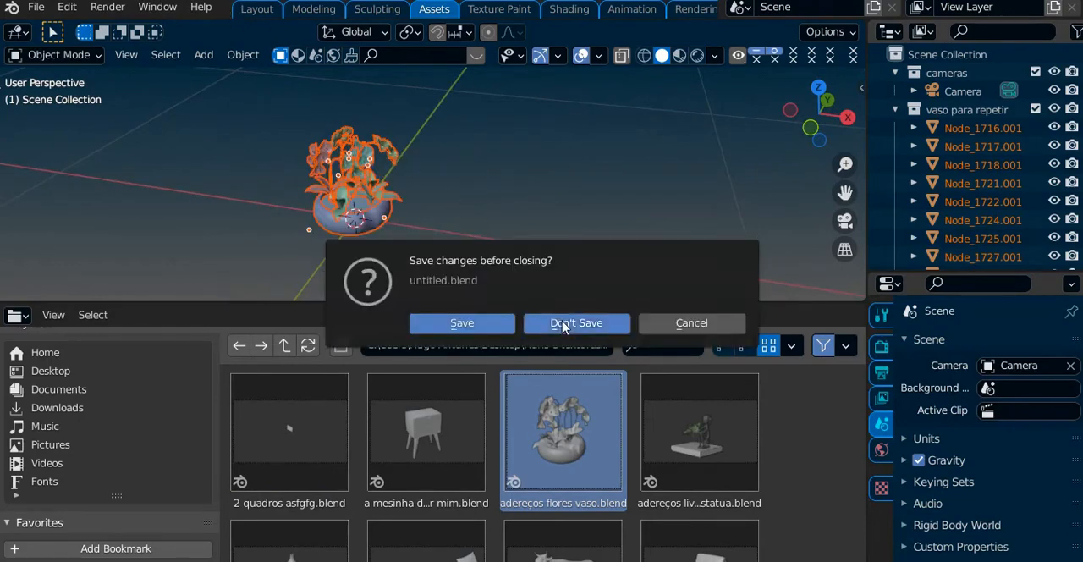
left_click(576, 323)
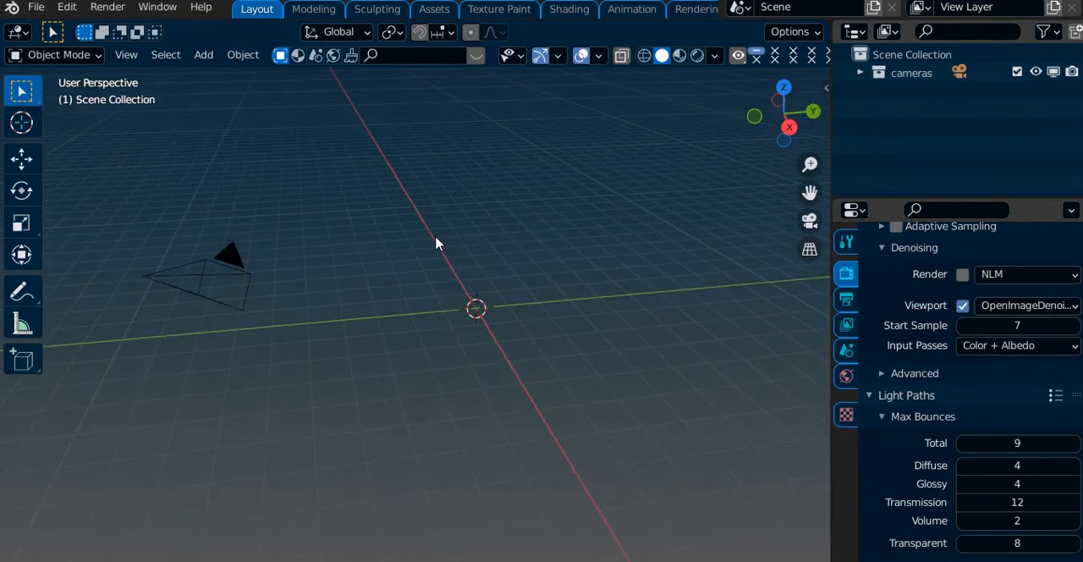
mouse_move(30, 55)
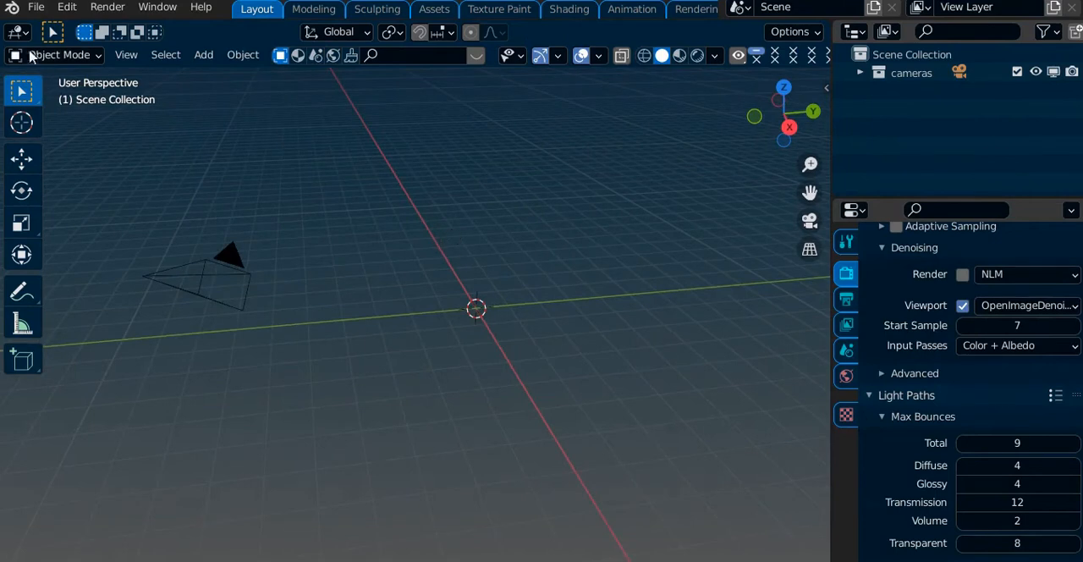
Step: In Edit > Preferences, load factory preferences, confirm, and save the reset preferences
left_click(66, 7)
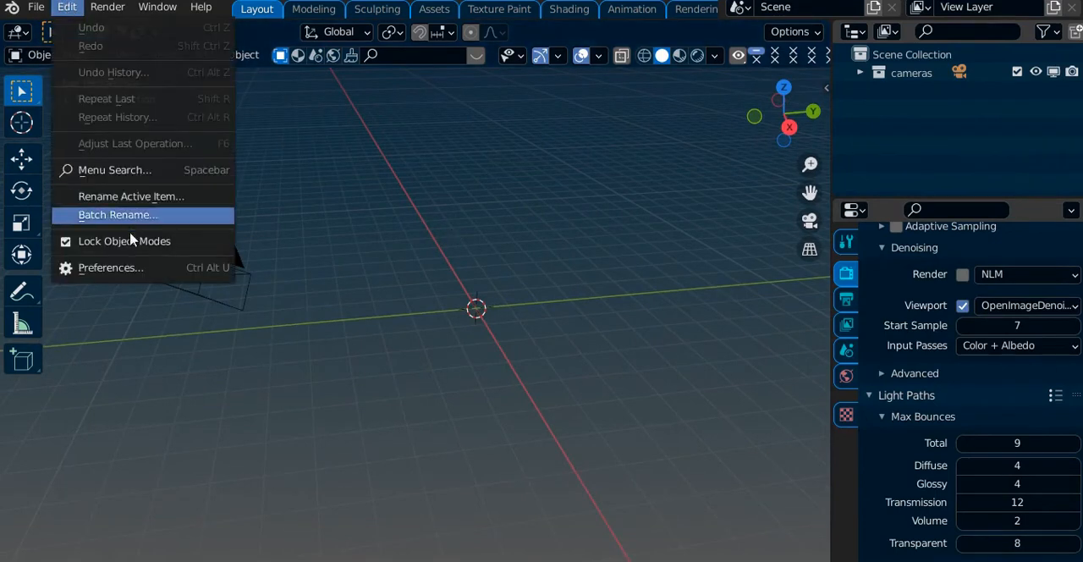
left_click(111, 268)
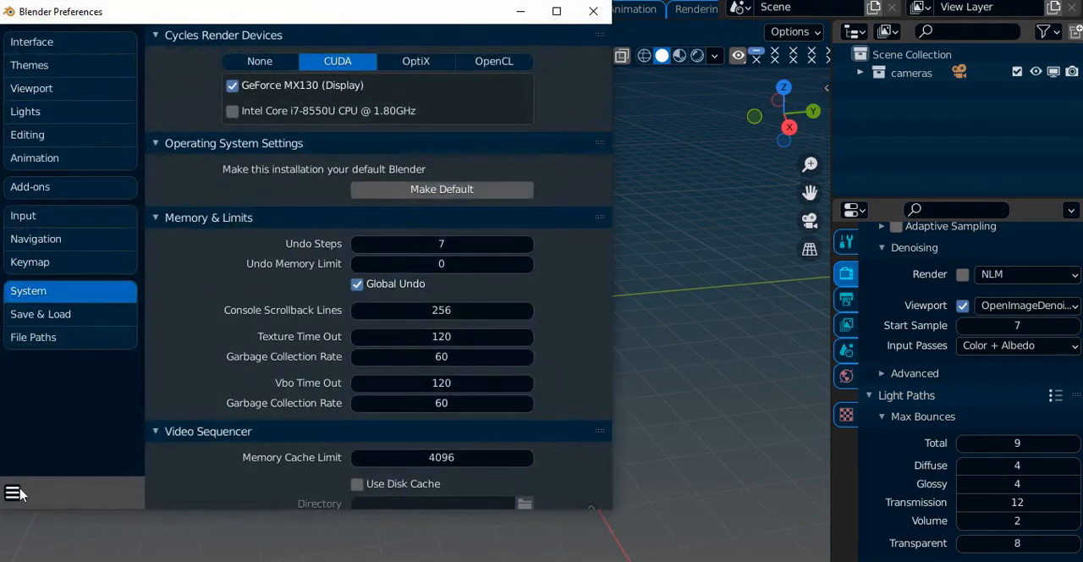
left_click(13, 492)
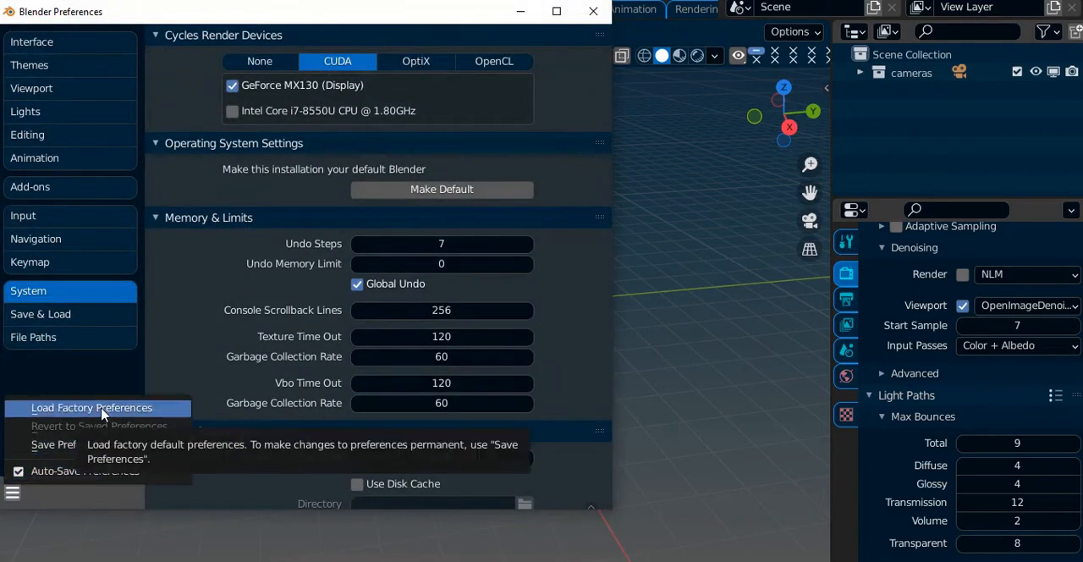
left_click(92, 407)
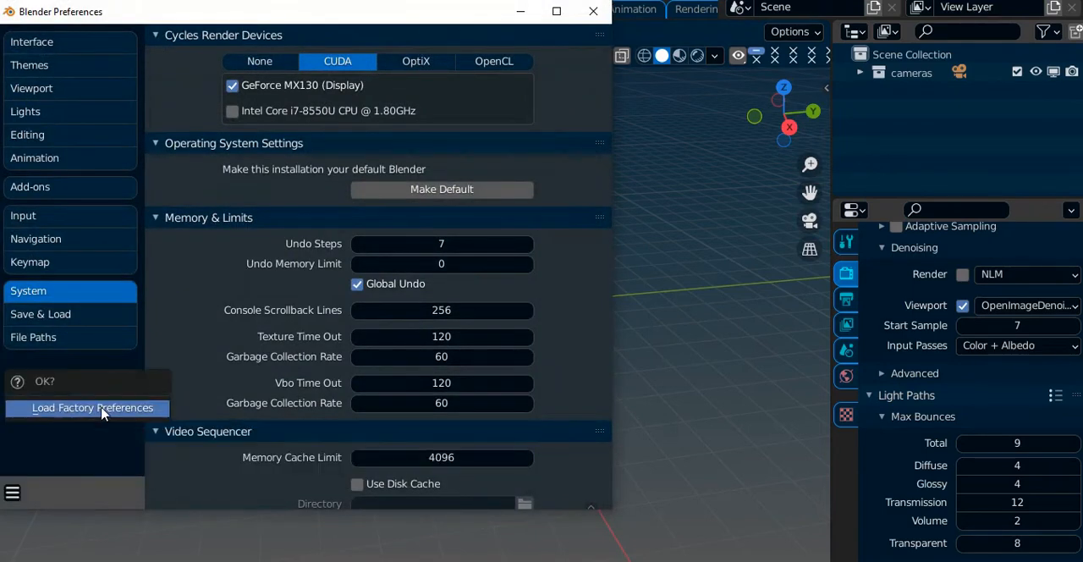
mouse_move(288, 444)
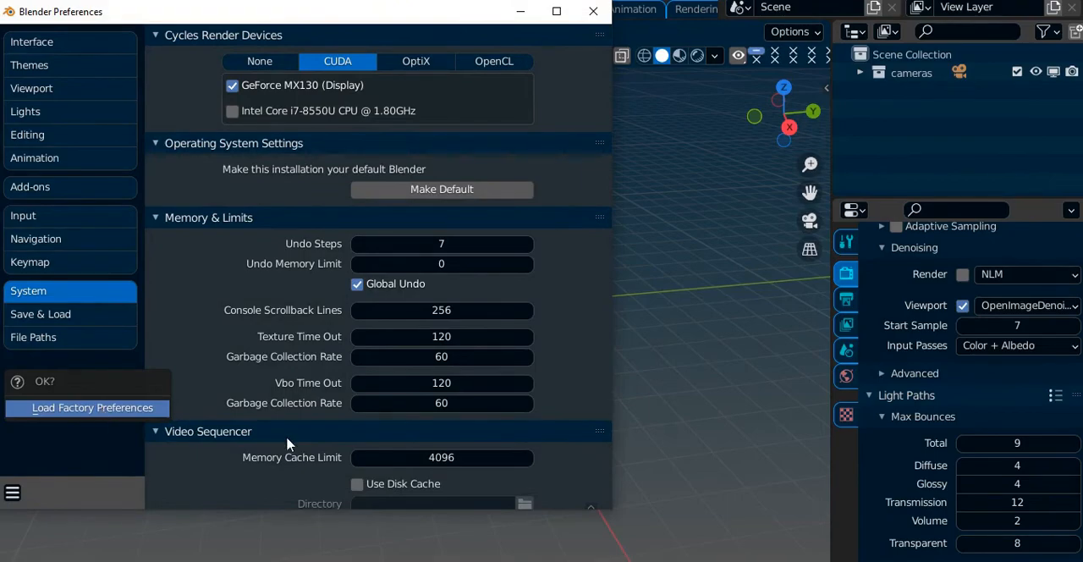
left_click(93, 407)
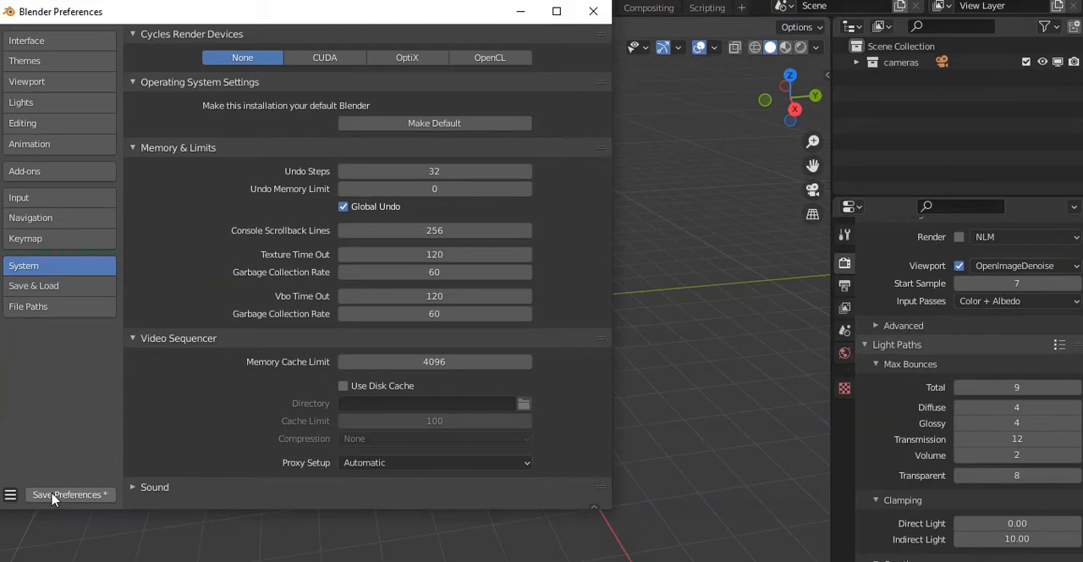
left_click(70, 494)
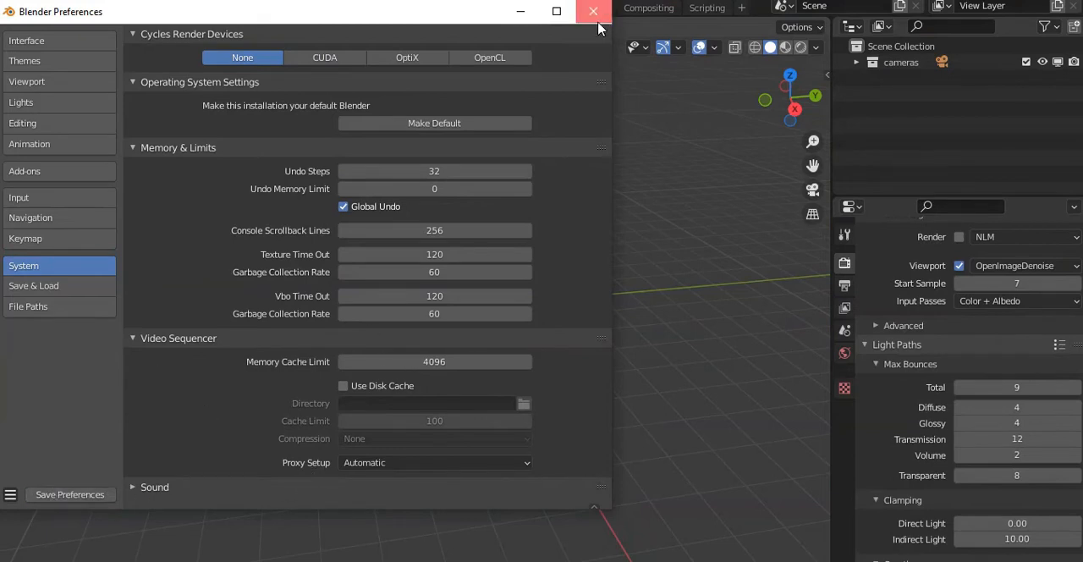
Step: Close the Blender Preferences window with its X button
left_click(593, 11)
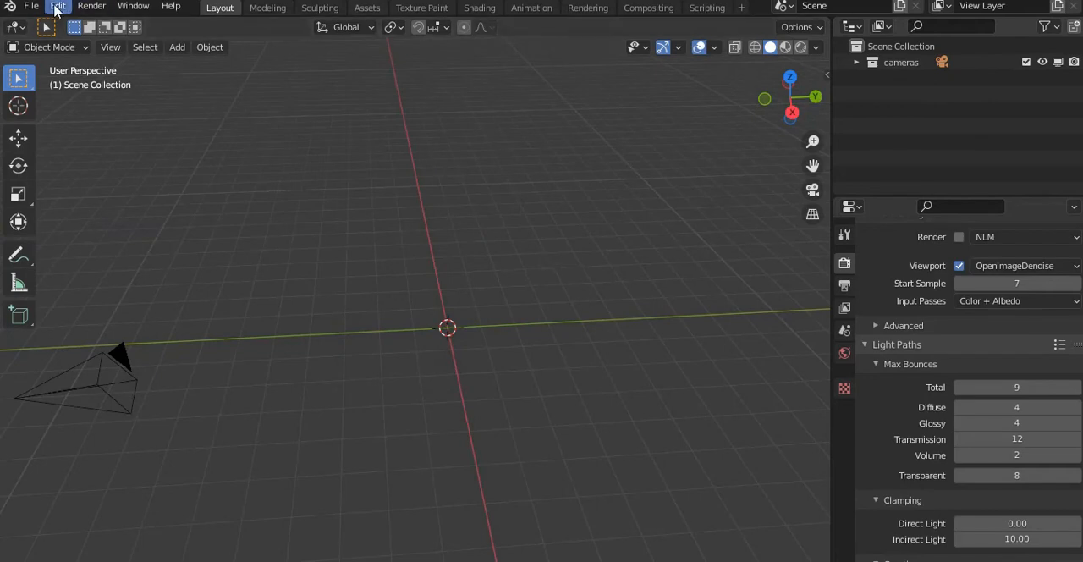
mouse_move(320, 170)
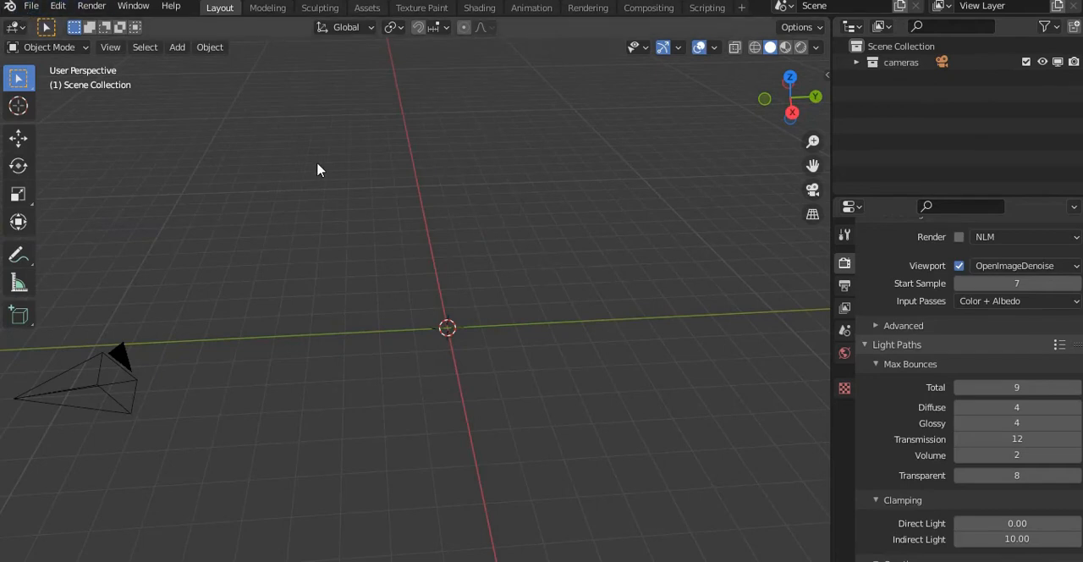
mouse_move(541, 218)
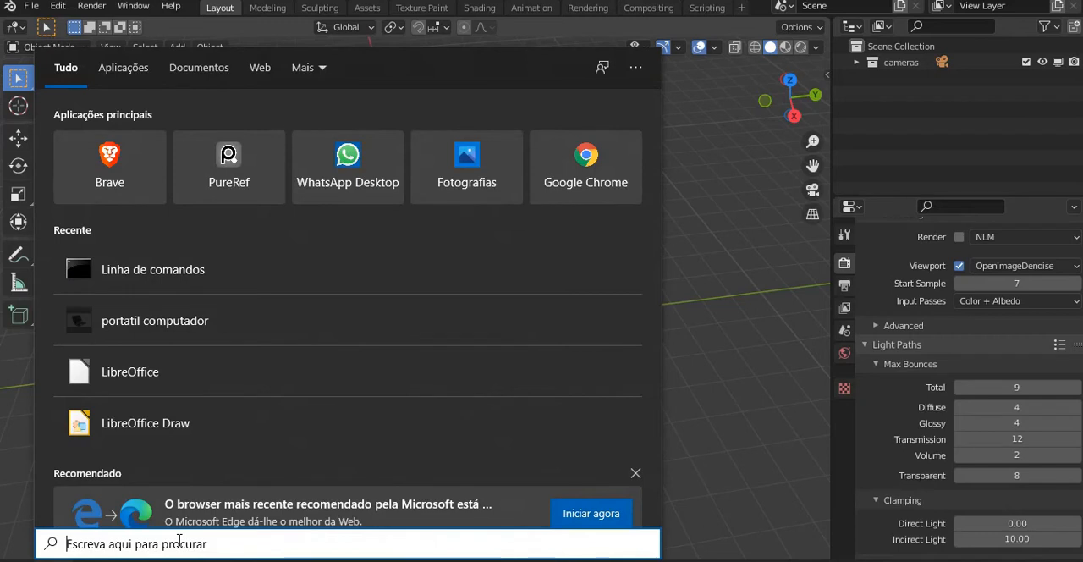
Step: Search Windows for %appdata% and open the best-match folder in File Explorer
type("%app")
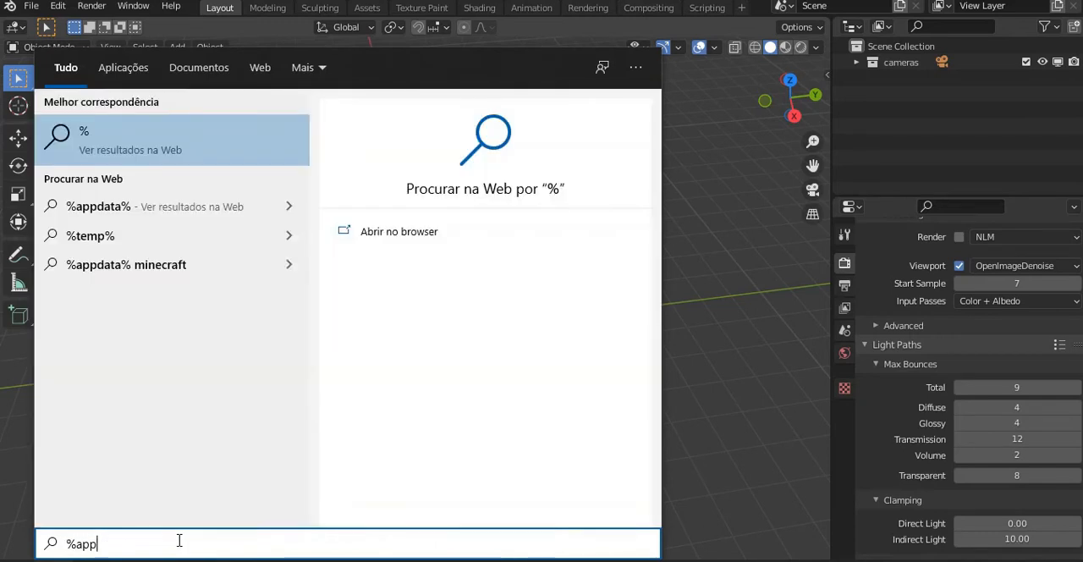
type("data%")
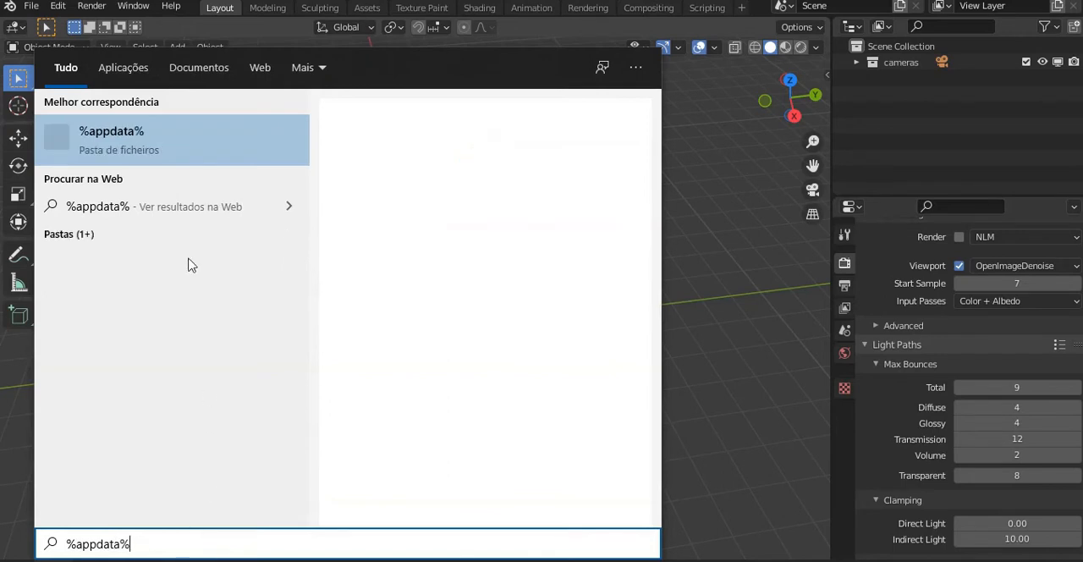
mouse_move(159, 263)
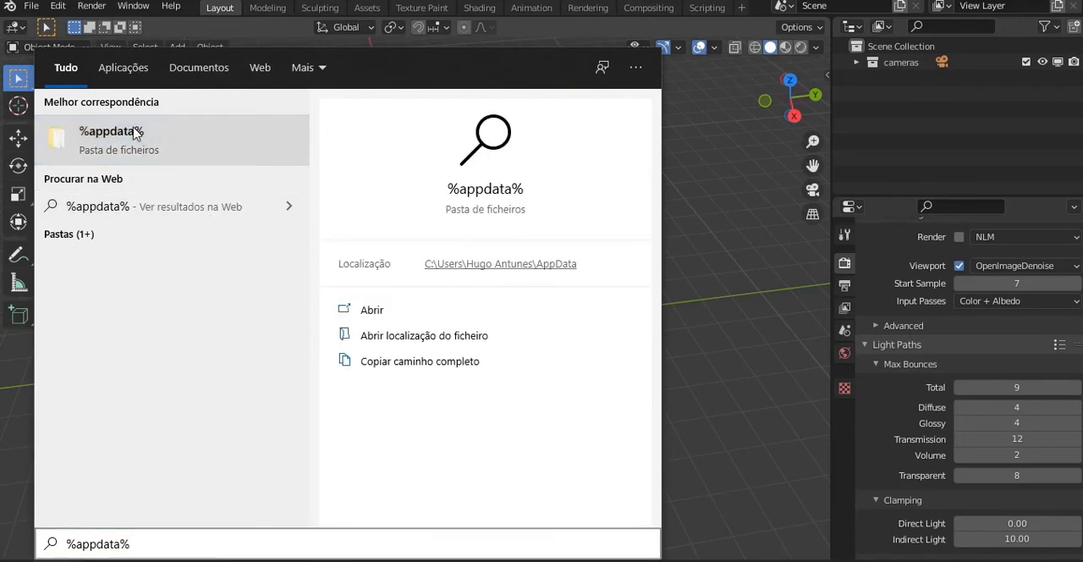
left_click(372, 309)
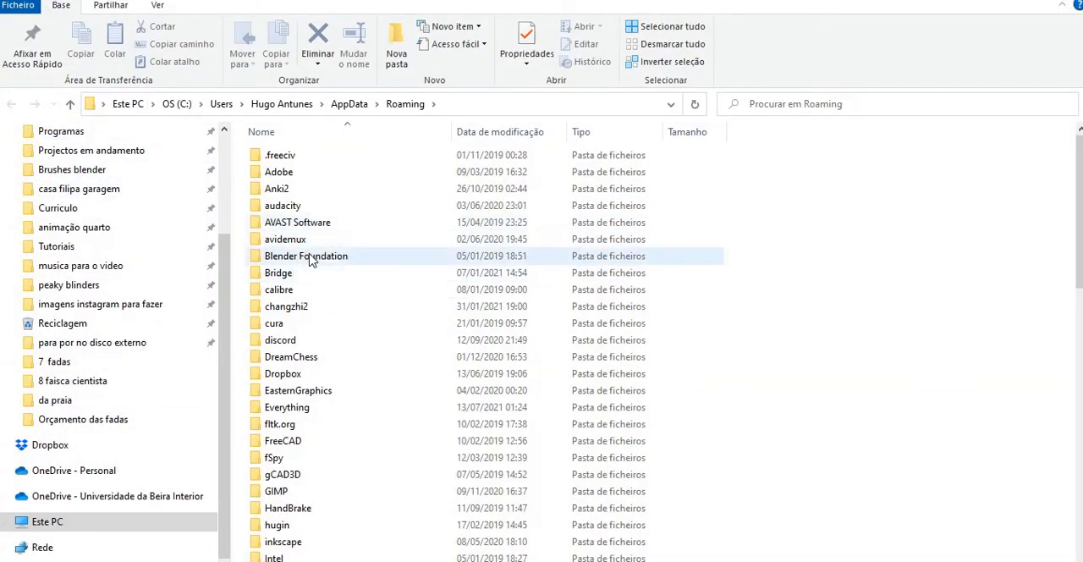
Step: Open Blender Foundation, then Blender, then the 3.0 version folder
double_click(306, 256)
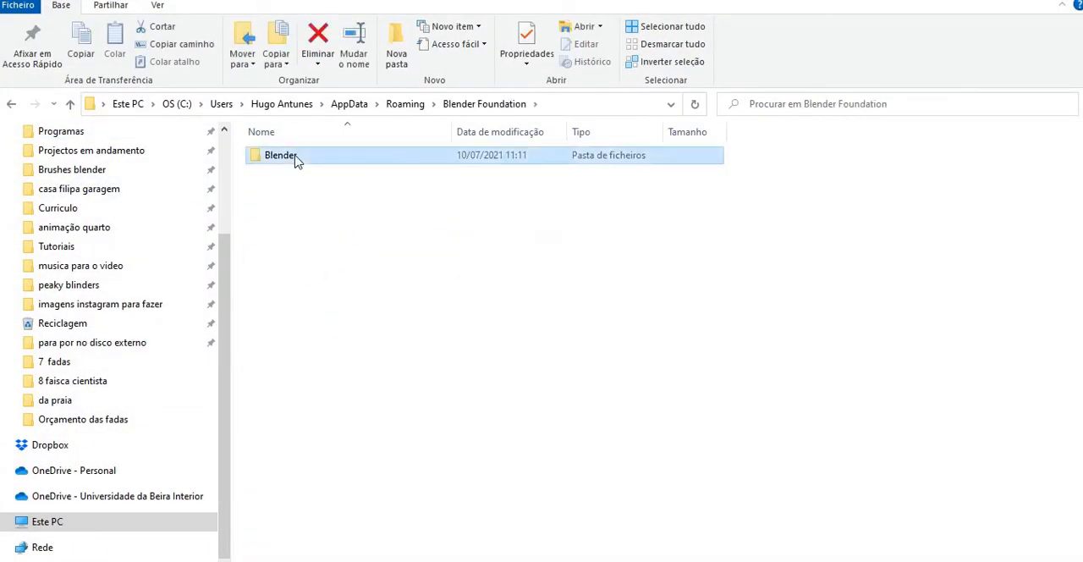
double_click(280, 155)
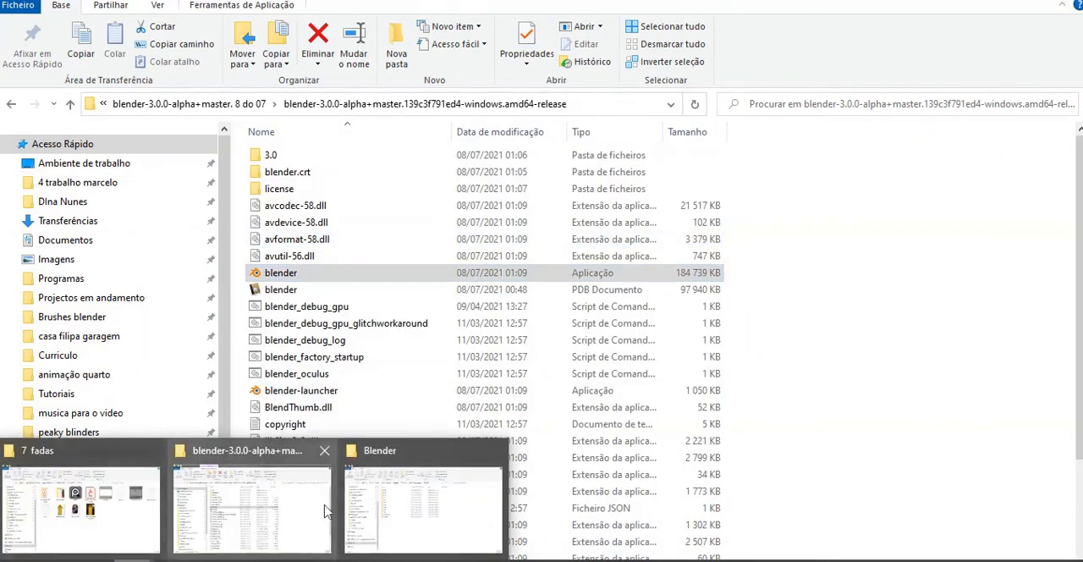
left_click(422, 507)
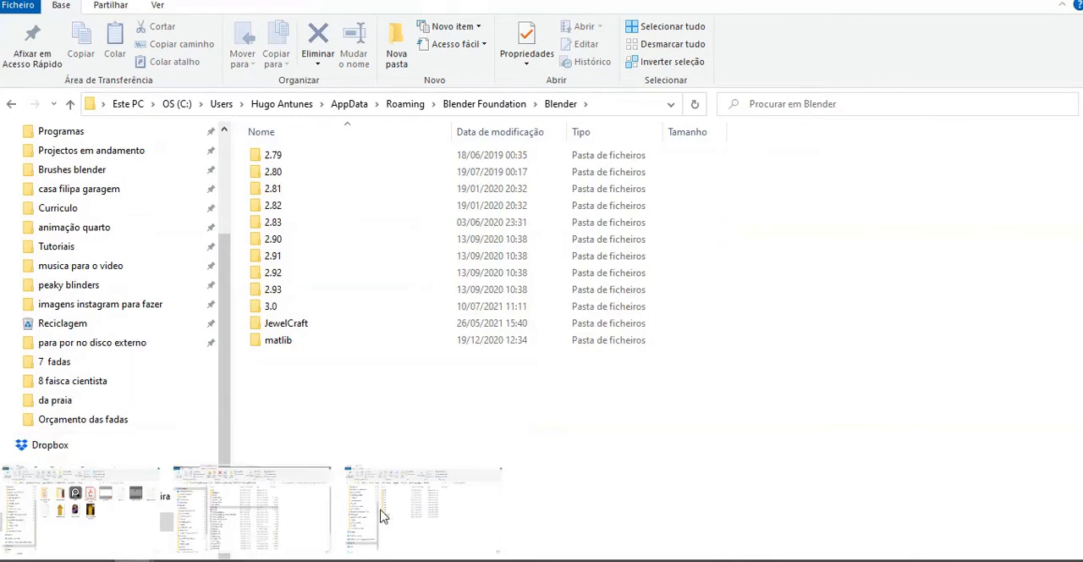
left_click(271, 306)
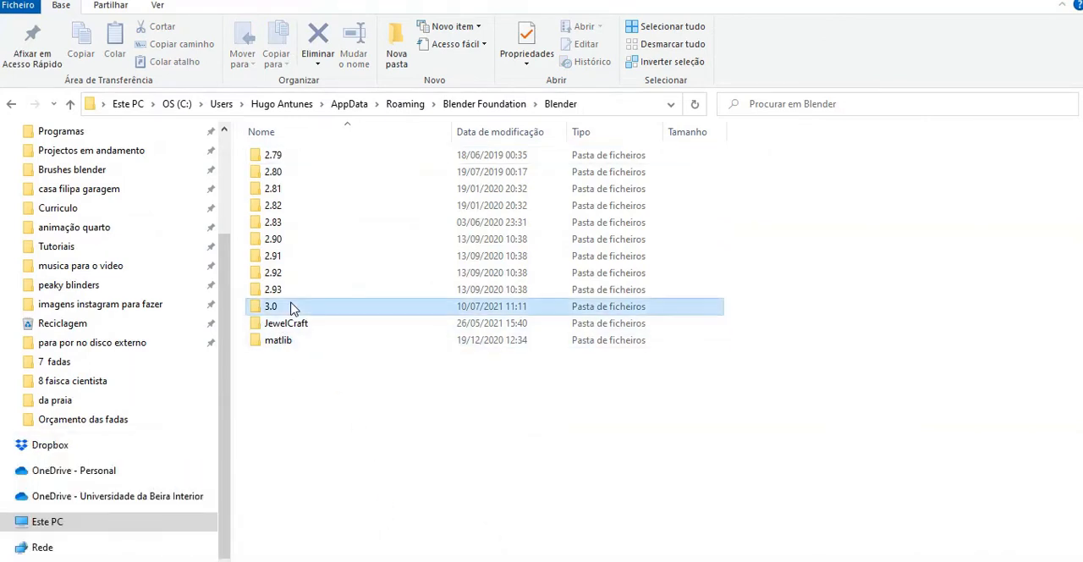
double_click(271, 306)
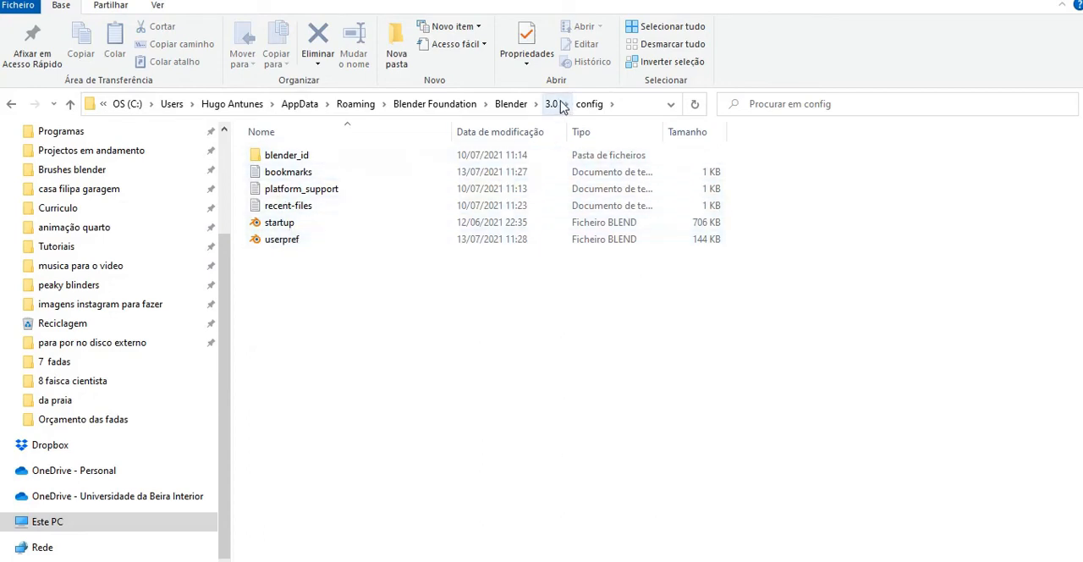
Step: Select the startup and userpref files in the Blender 2.92 config folder
left_click(282, 239)
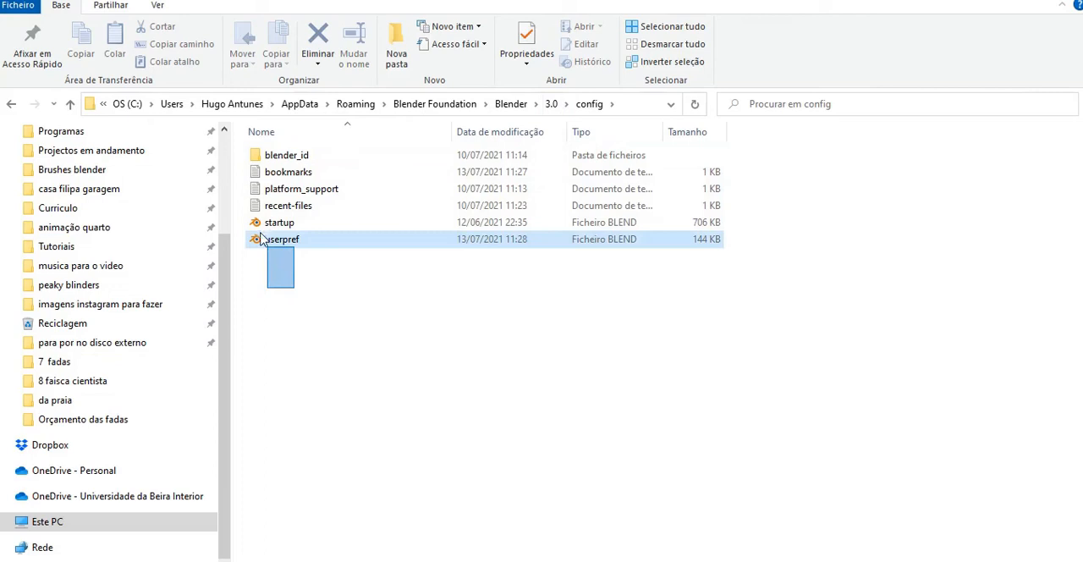
left_click(279, 221)
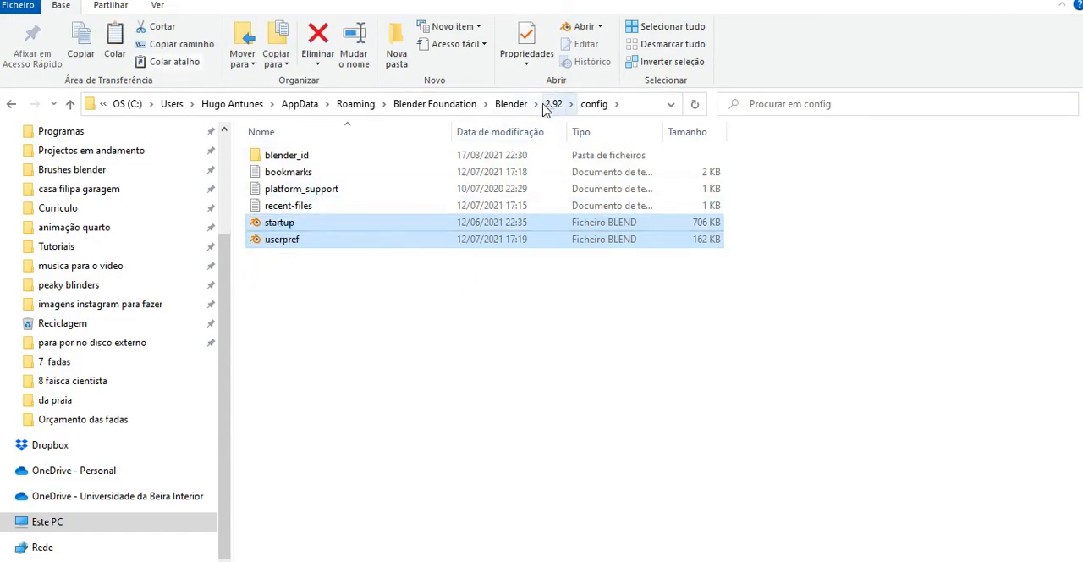
Step: Return to Blender\3.0\config and delete its old userpref and startup files
left_click(510, 103)
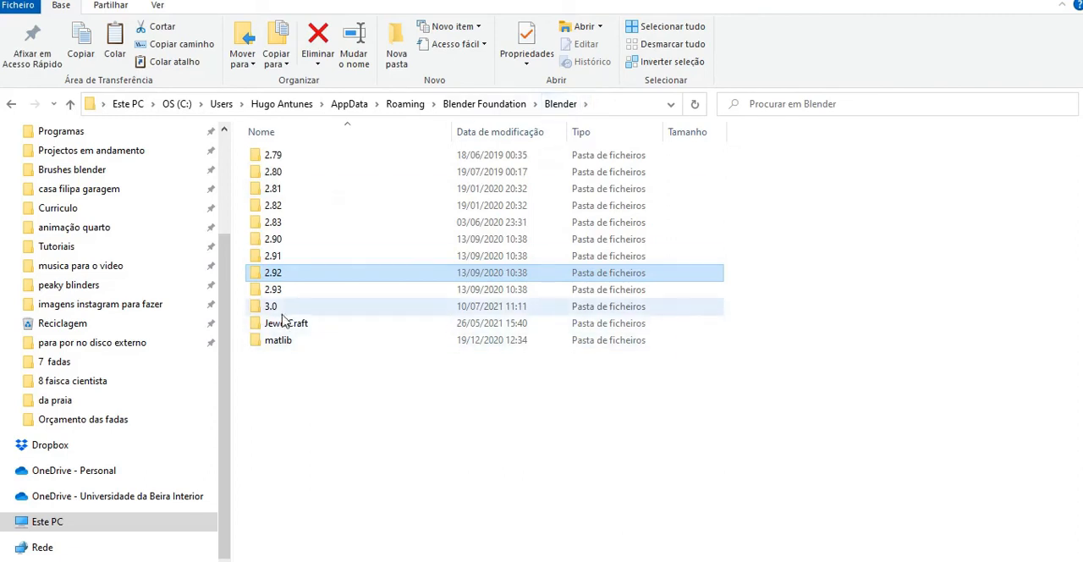
double_click(270, 305)
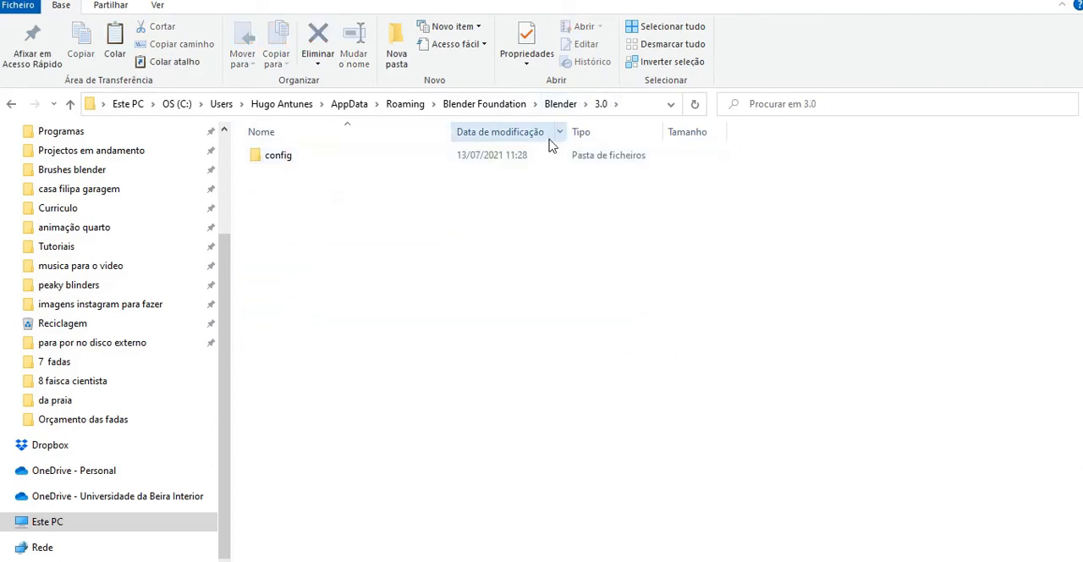
double_click(278, 155)
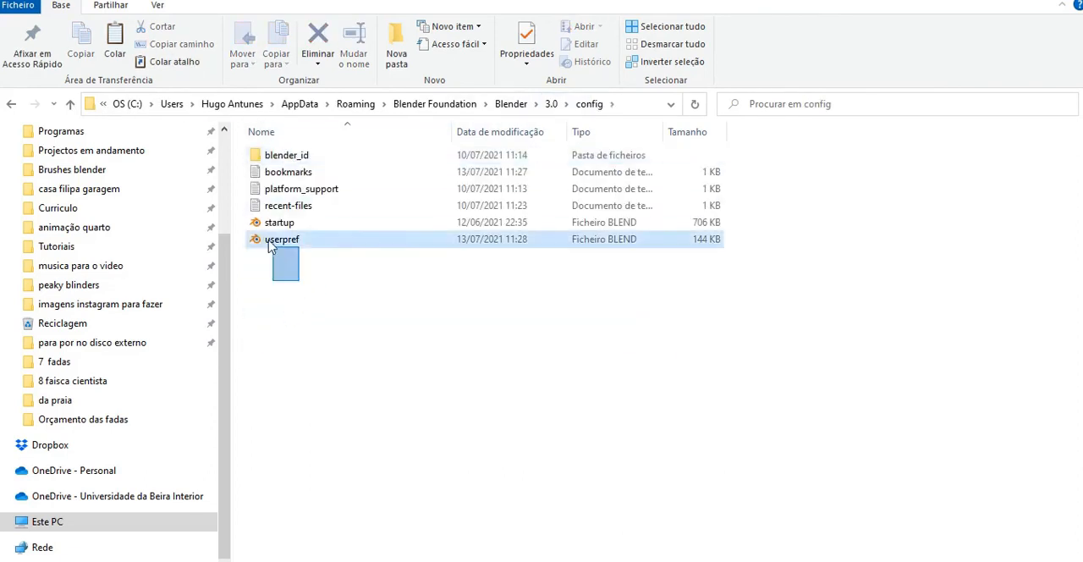
left_click(279, 221)
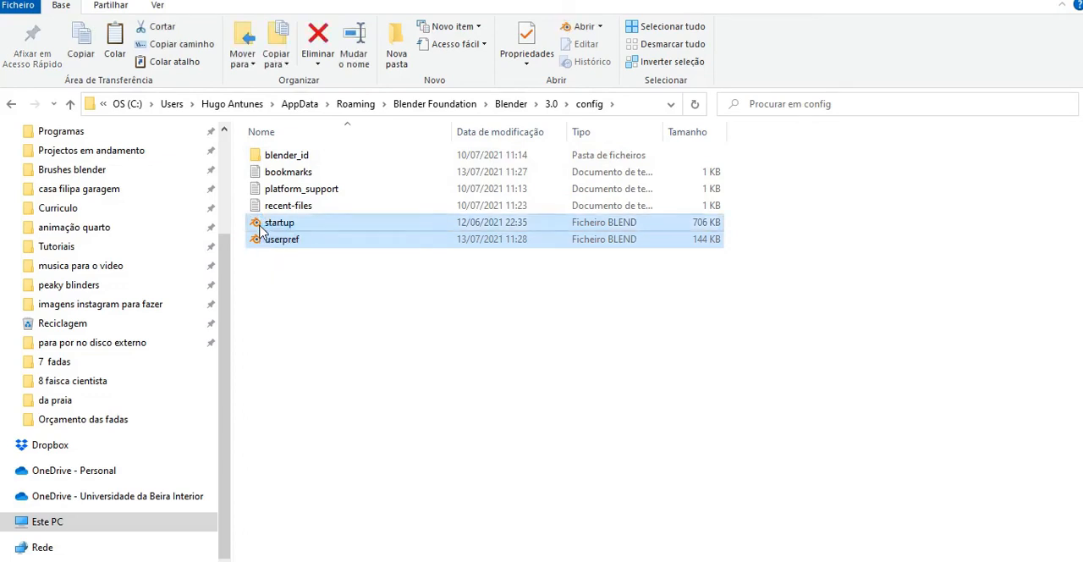
left_click(317, 38)
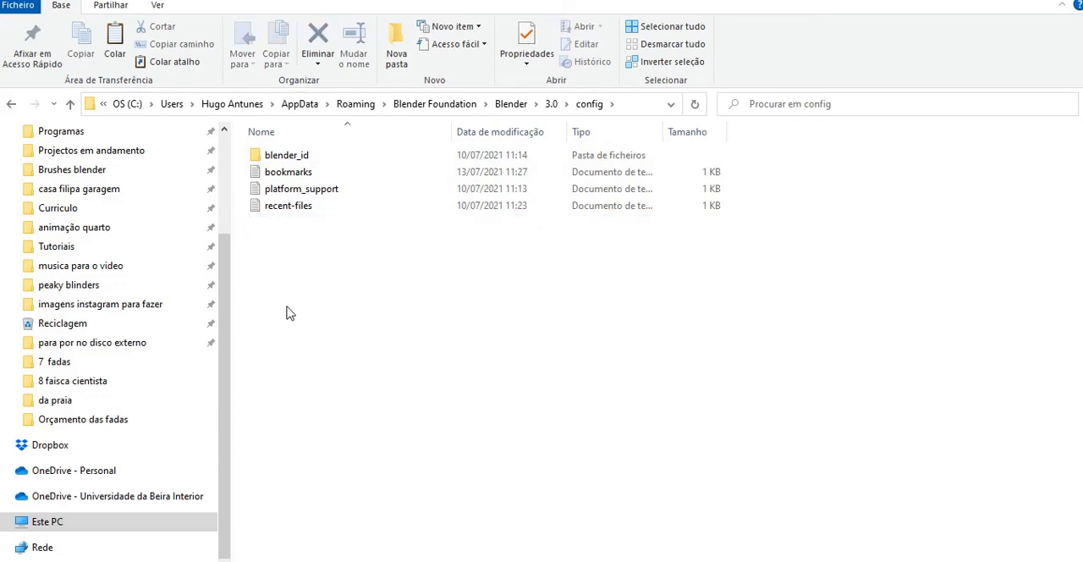
mouse_move(374, 286)
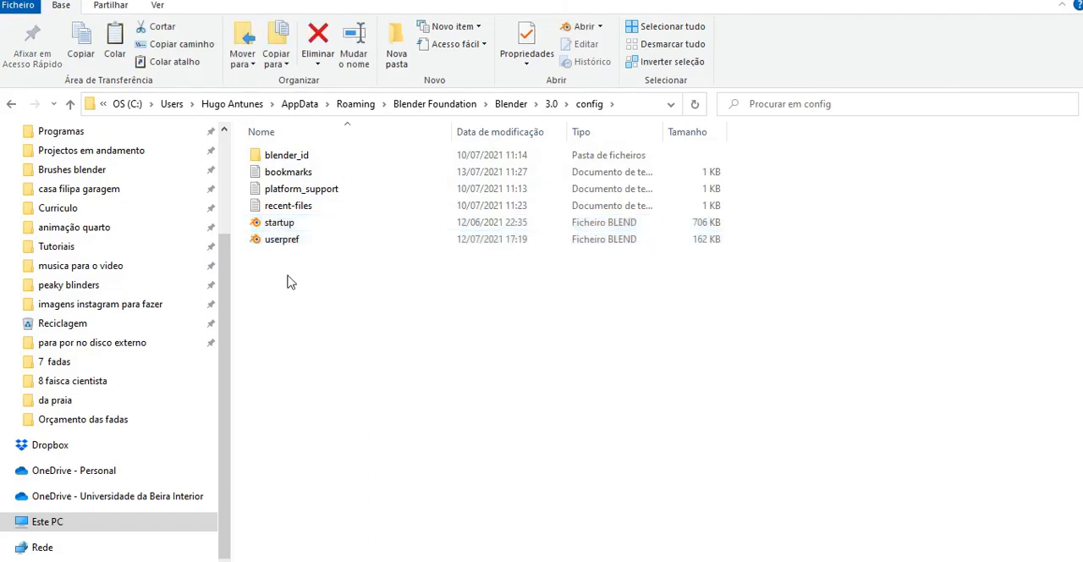
Step: Paste the 2.92 startup and userpref copies into the 3.0 config folder
left_click(280, 222)
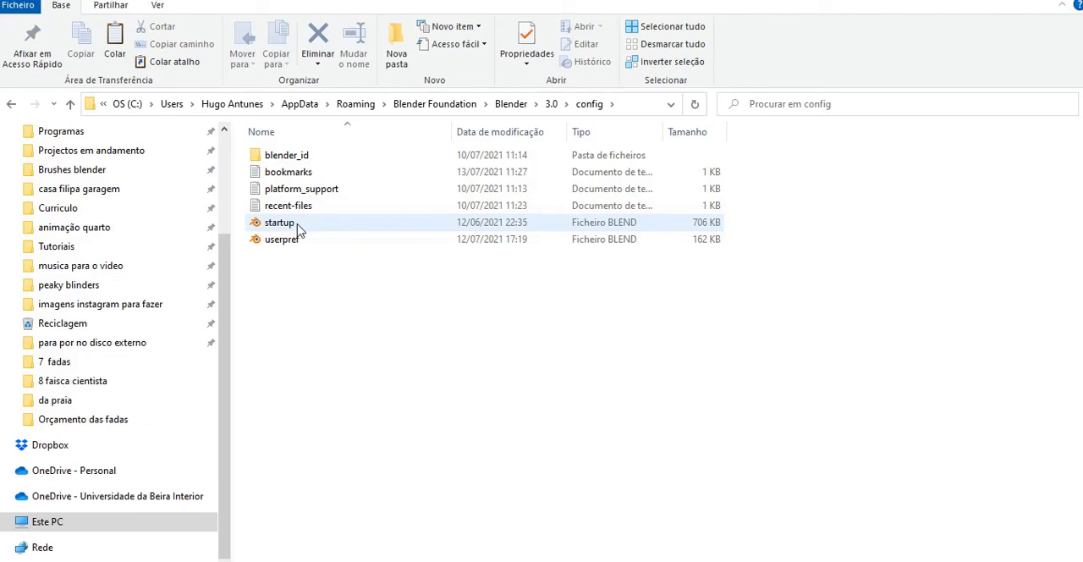
left_click(431, 324)
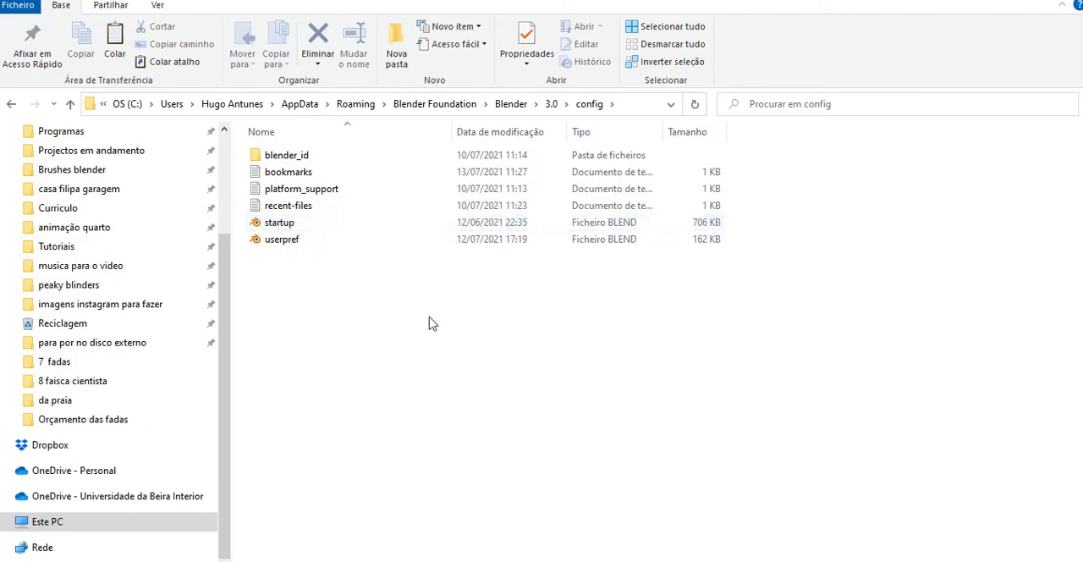
mouse_move(1063, 3)
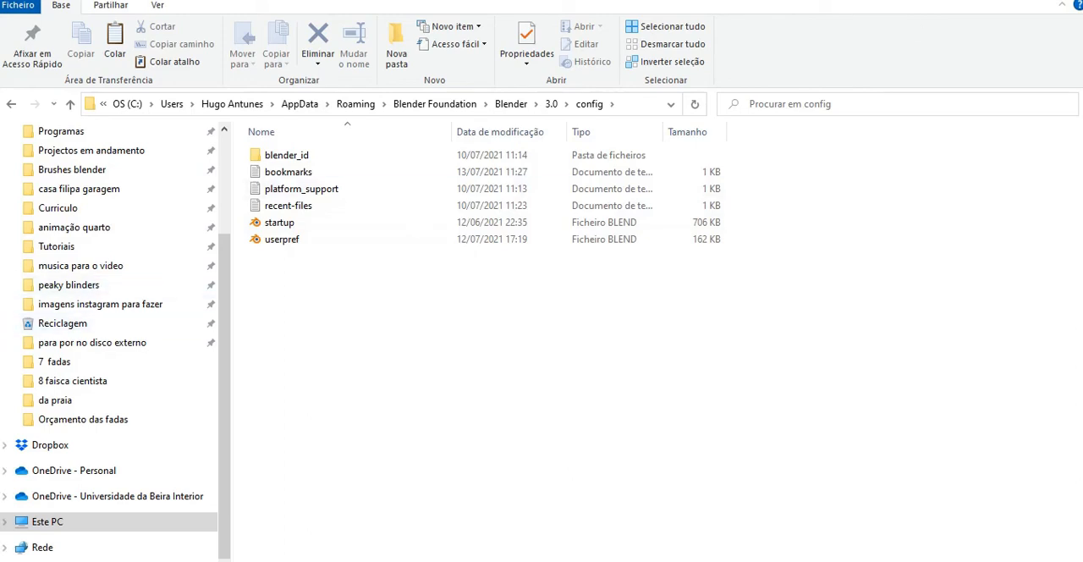
left_click(281, 239)
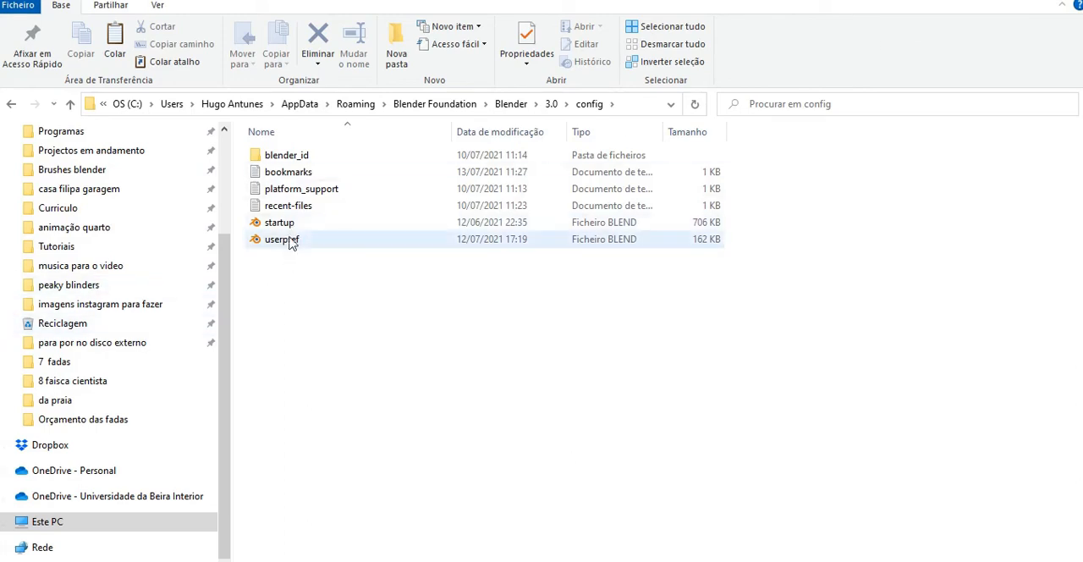
mouse_move(279, 222)
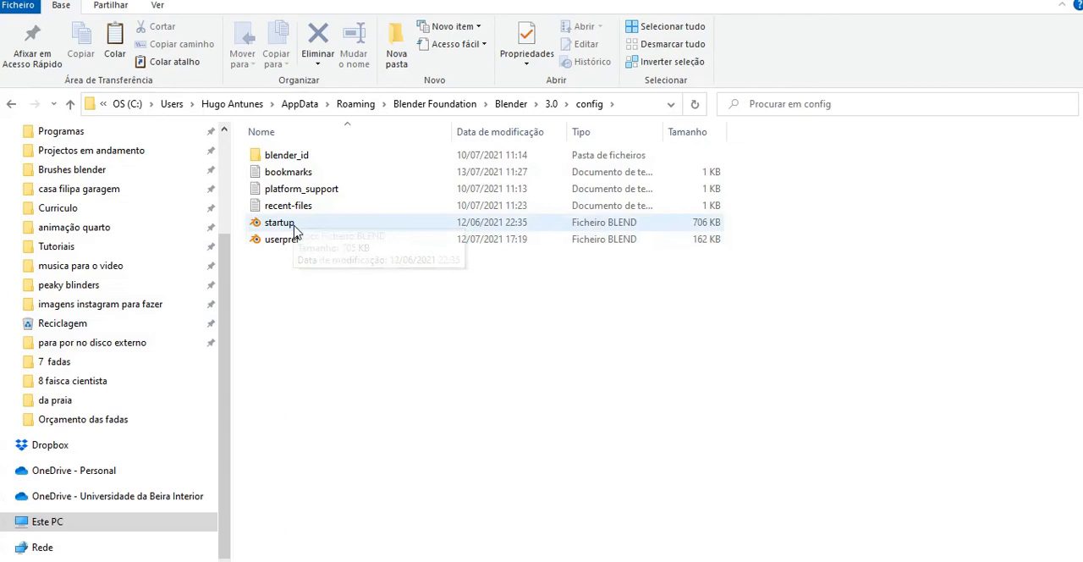
mouse_move(293, 239)
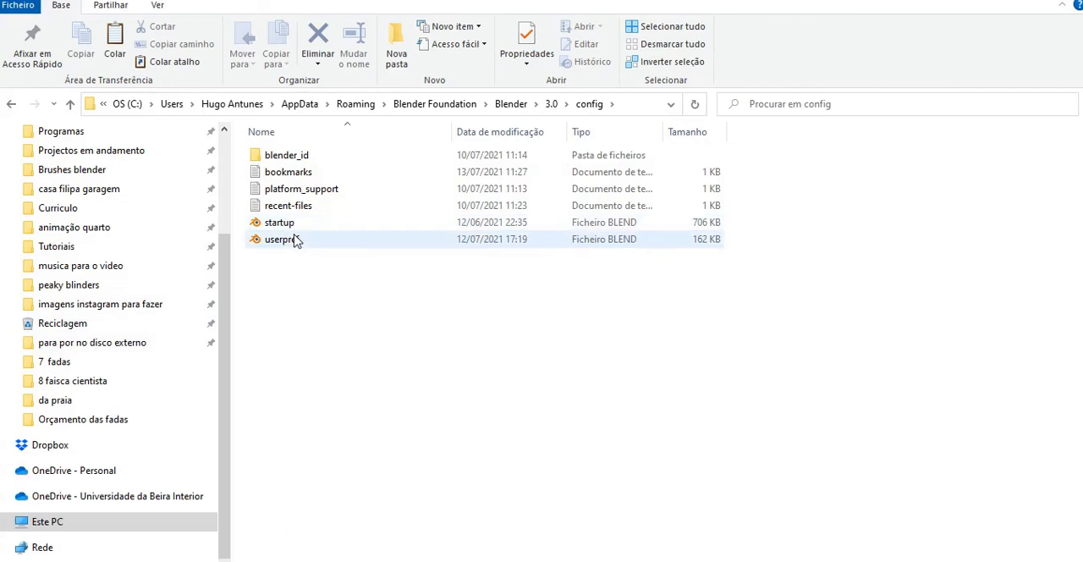
mouse_move(317, 239)
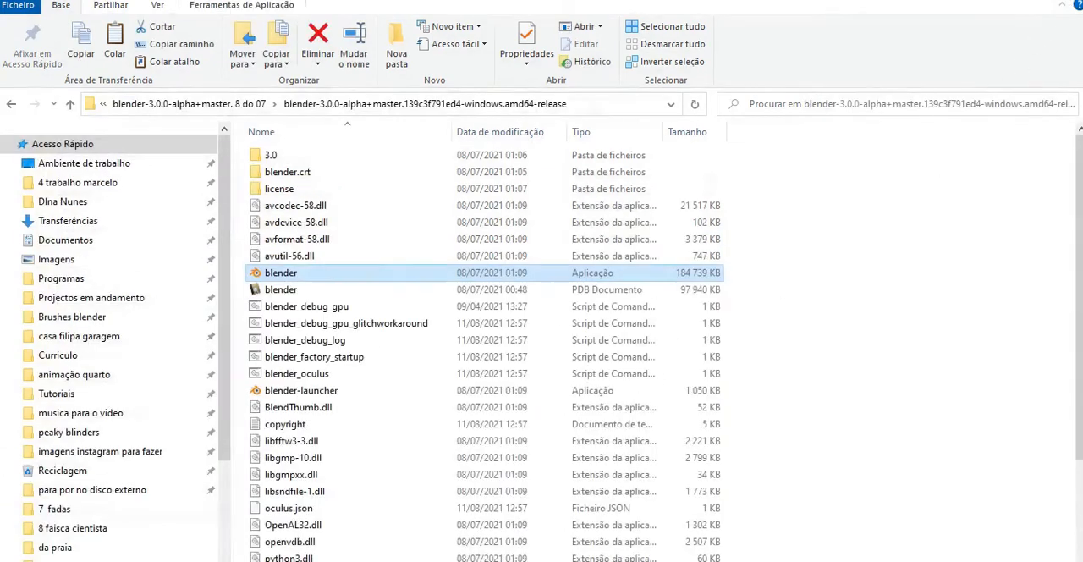
mouse_move(267, 277)
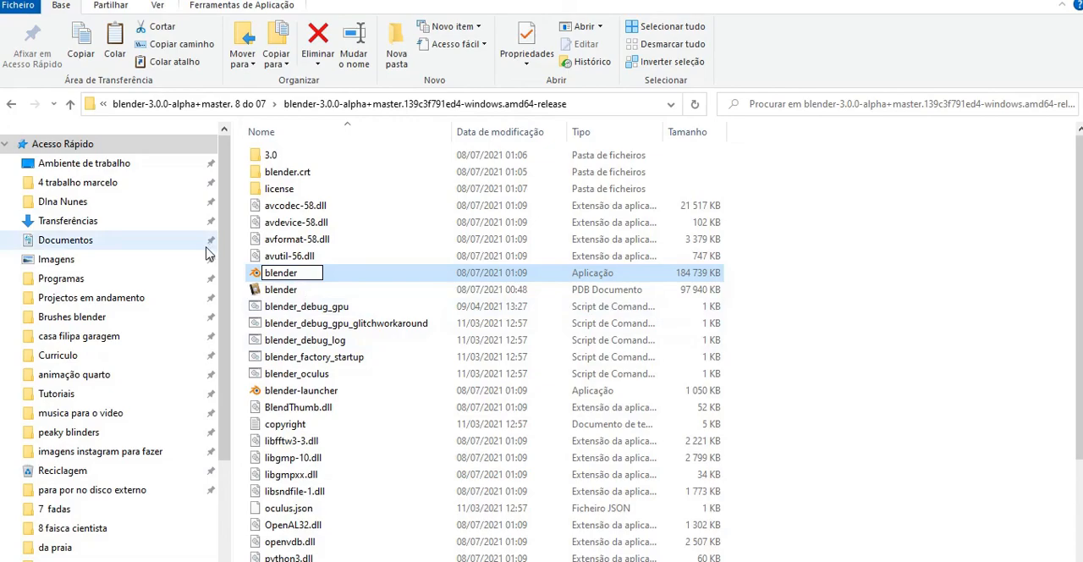
Step: Launch blender.exe from the Blender 3.0 alpha install folder
double_click(281, 273)
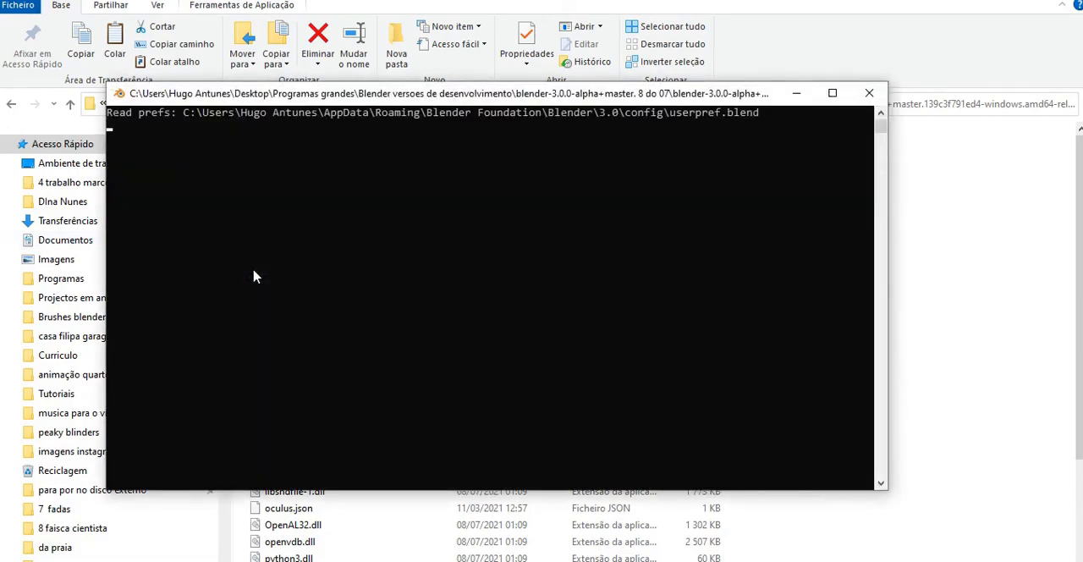